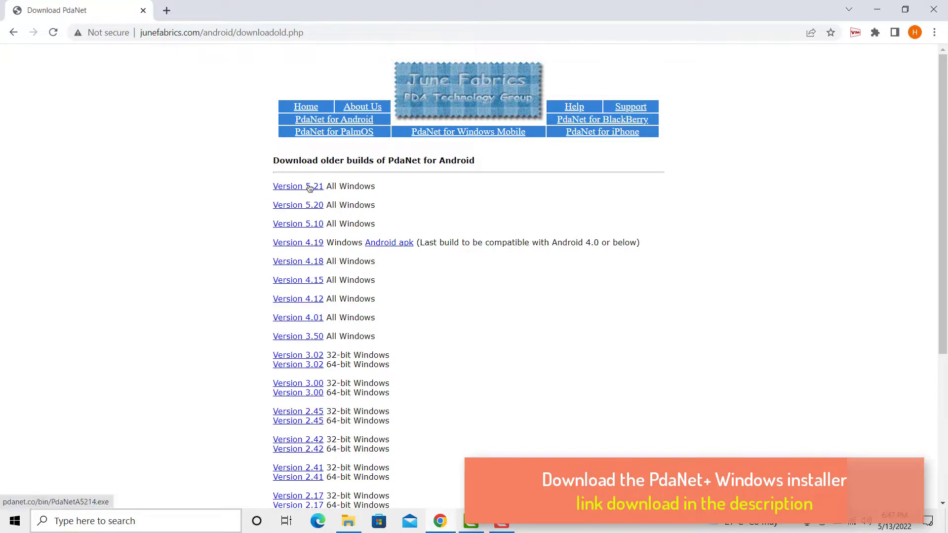
Download the Version 5.21 build (PdaNetA5214.exe) from the junefabrics download page
{"action": "left_click", "coordinate": [297, 186]}
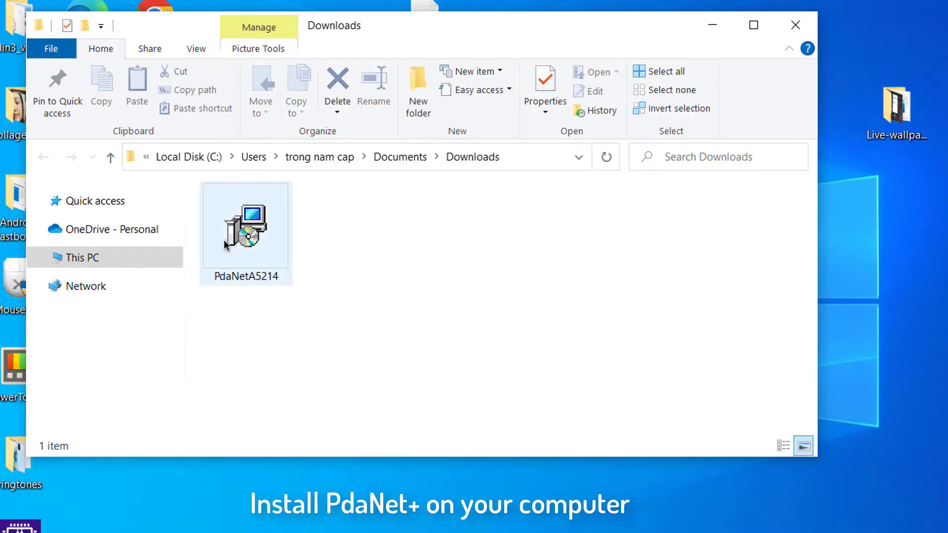
Select the downloaded PdaNetA5214 installer in the Downloads folder
{"action": "left_click", "coordinate": [246, 227]}
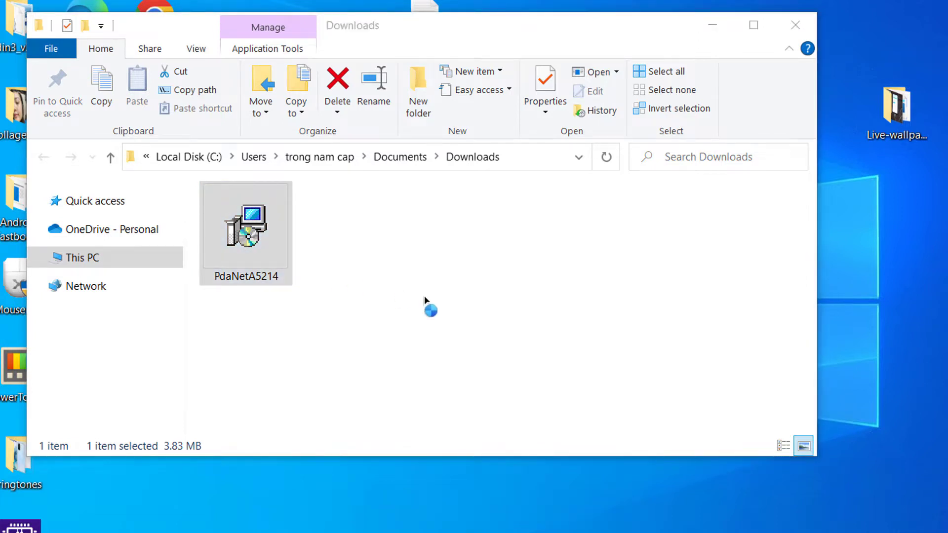
Run the installer, accept the license, pass Information, and keep the 'PdaNet for Android' shortcut folder
{"action": "double_click", "coordinate": [246, 227]}
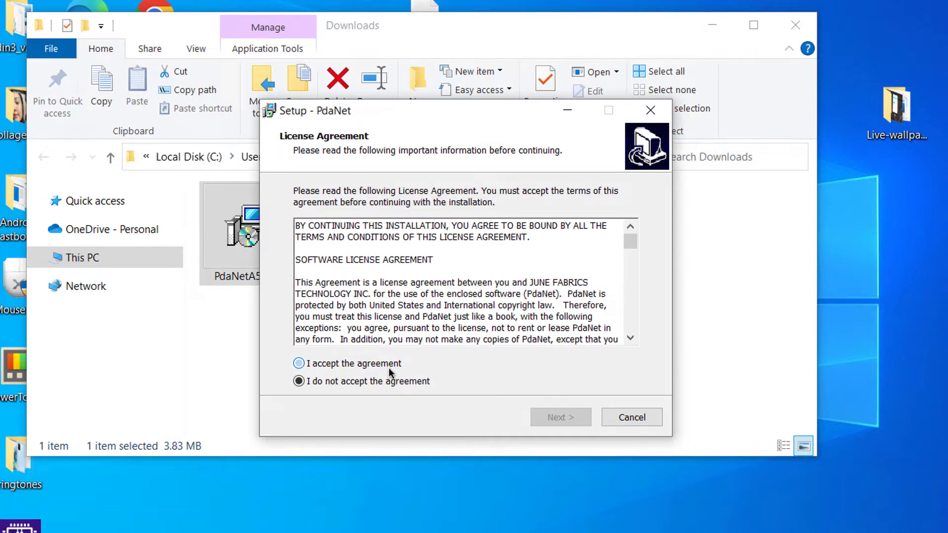
{"action": "left_click", "coordinate": [559, 417]}
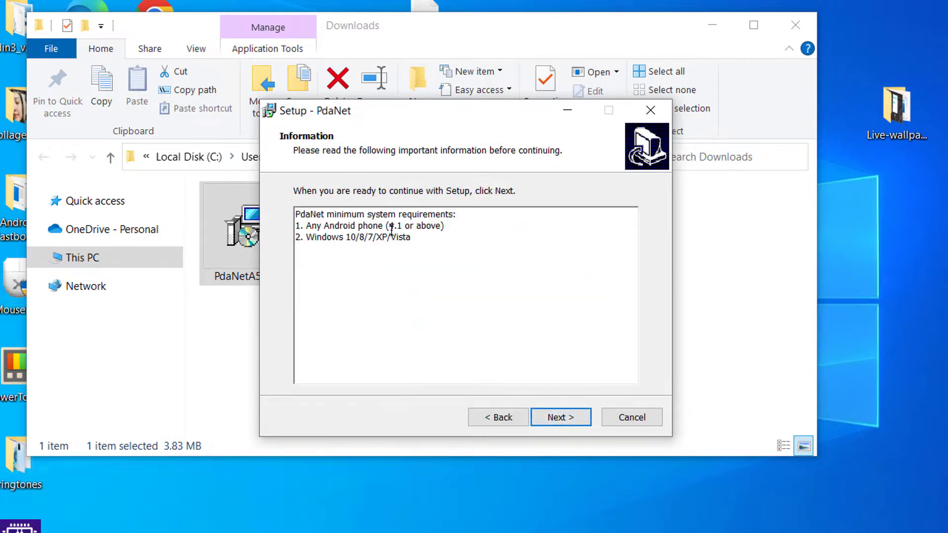
{"action": "mouse_move", "coordinate": [454, 233]}
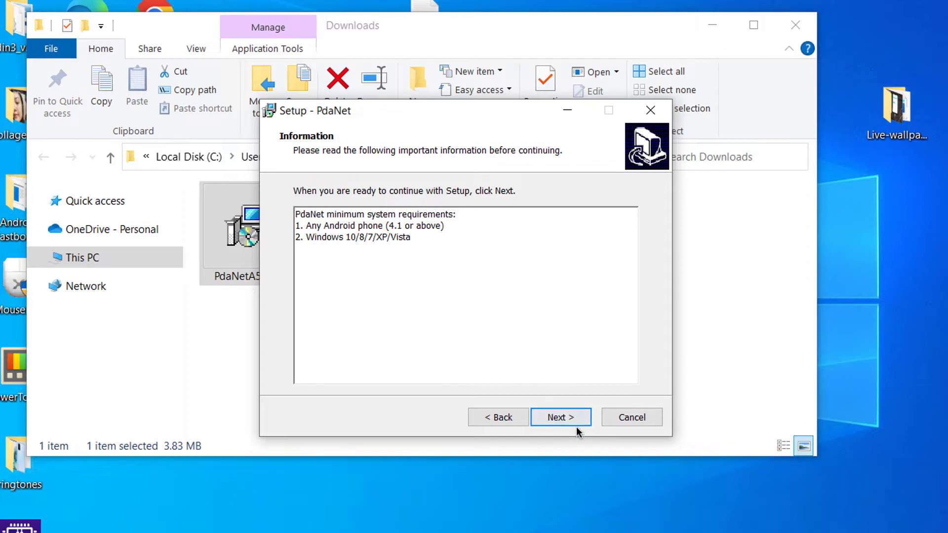
{"action": "left_click", "coordinate": [560, 417]}
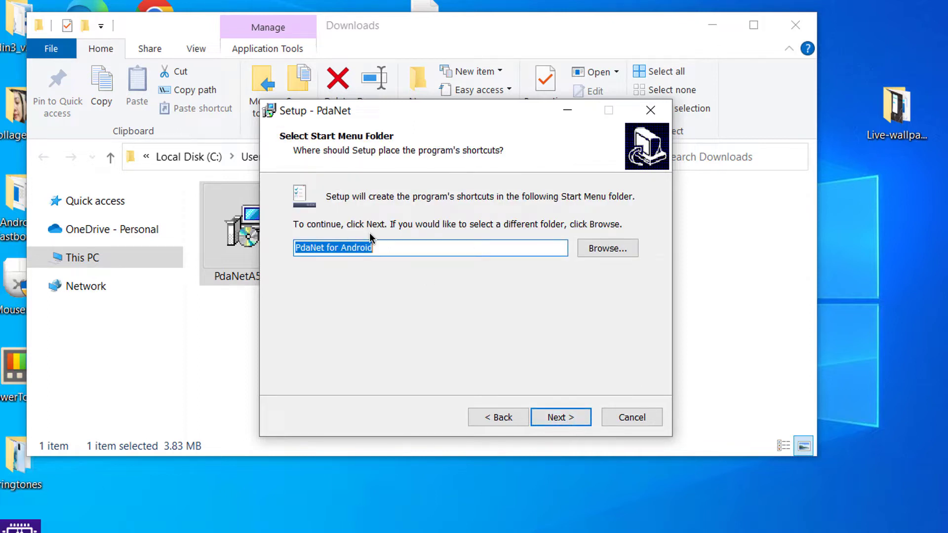
{"action": "mouse_move", "coordinate": [562, 417]}
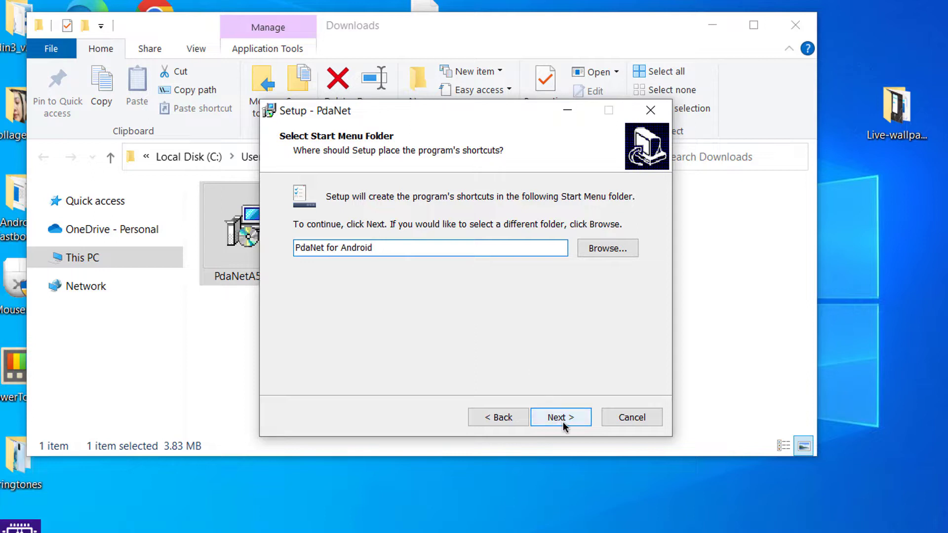
{"action": "left_click", "coordinate": [559, 417]}
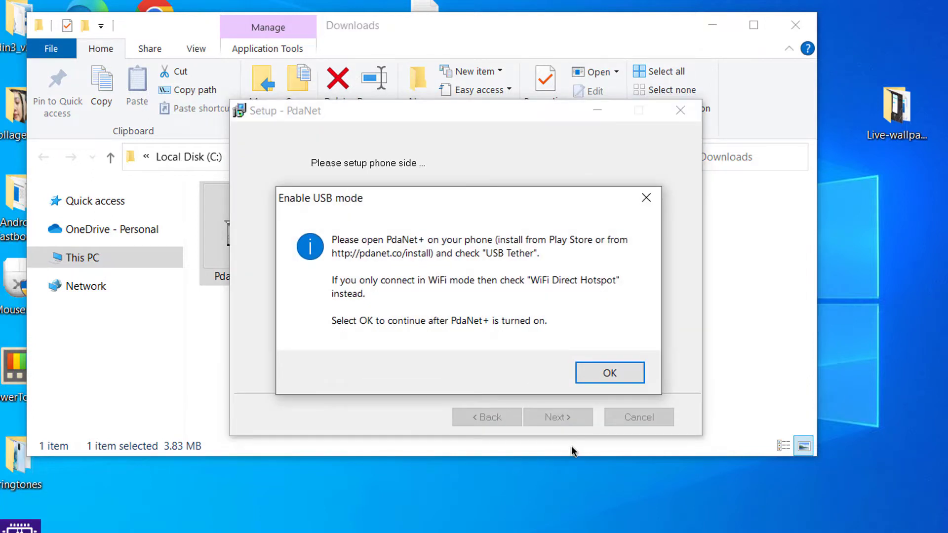
{"action": "mouse_move", "coordinate": [496, 253]}
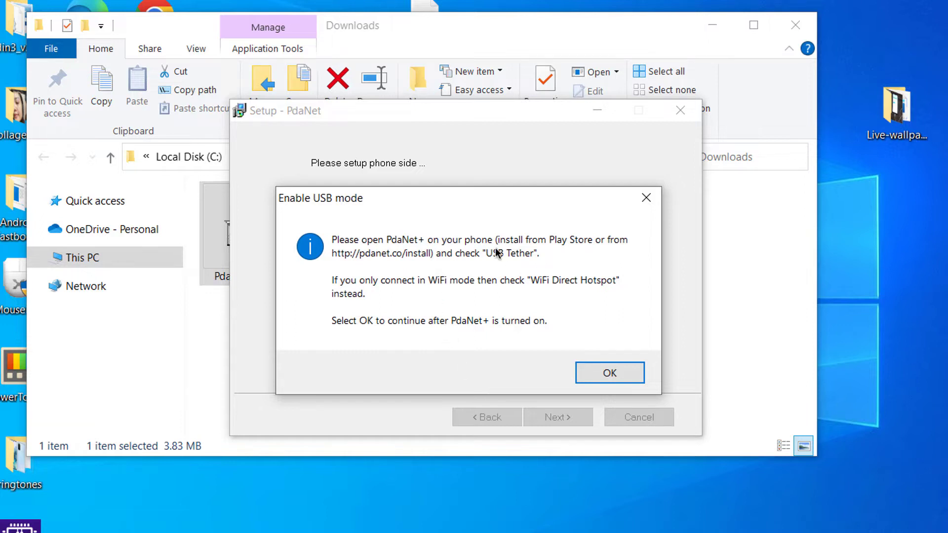
{"action": "mouse_move", "coordinate": [534, 345]}
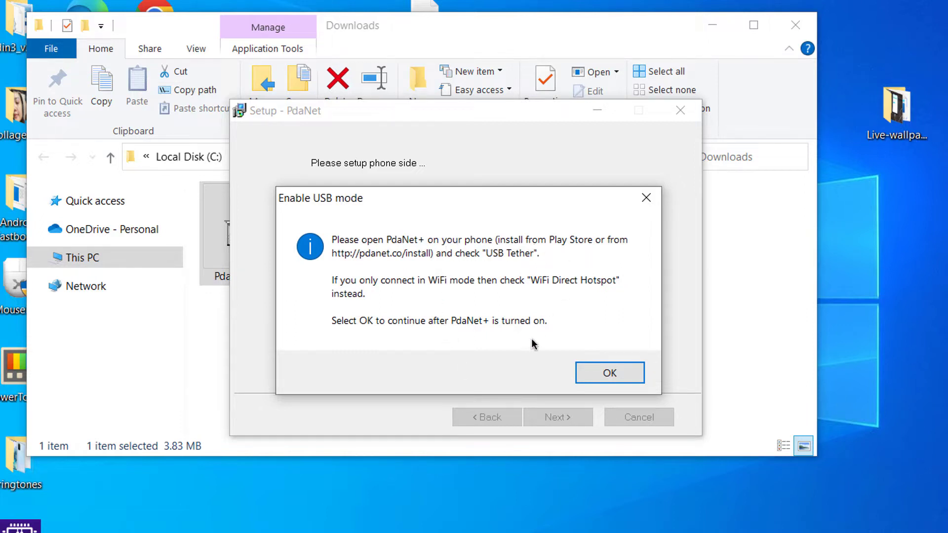